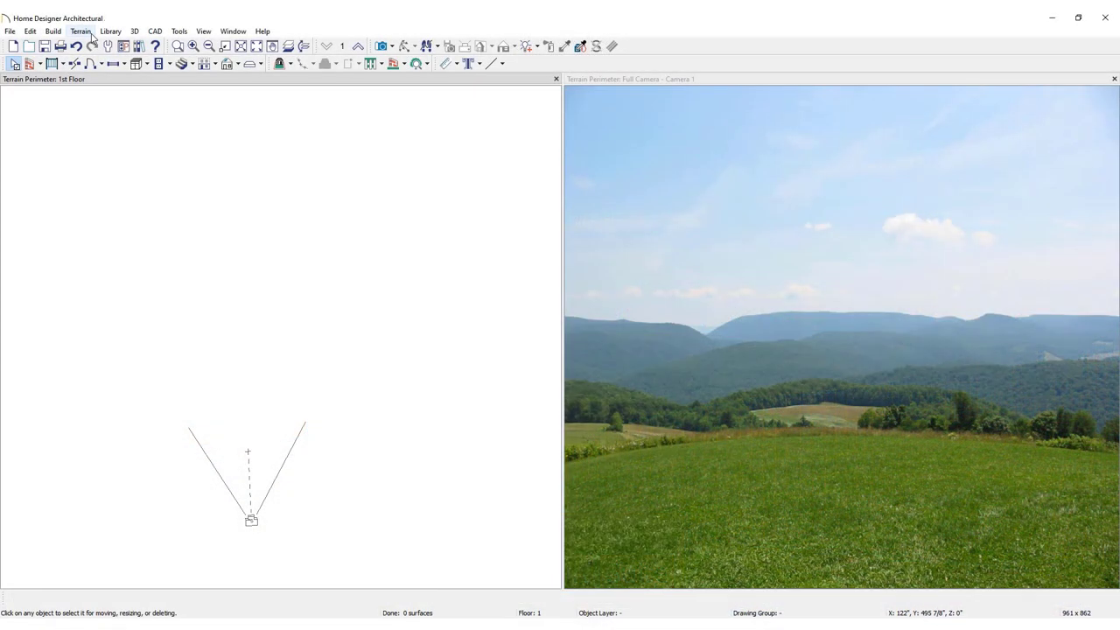
Step: Create a terrain perimeter from the Terrain menu, giving the plan grassy terrain
click(80, 31)
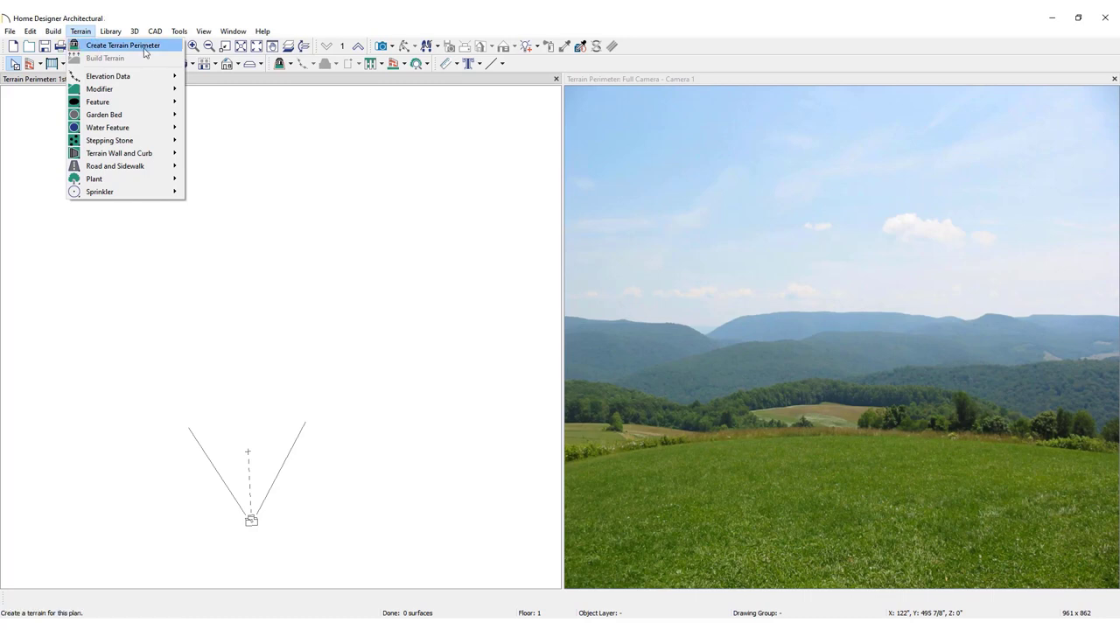
mouse_move(168, 47)
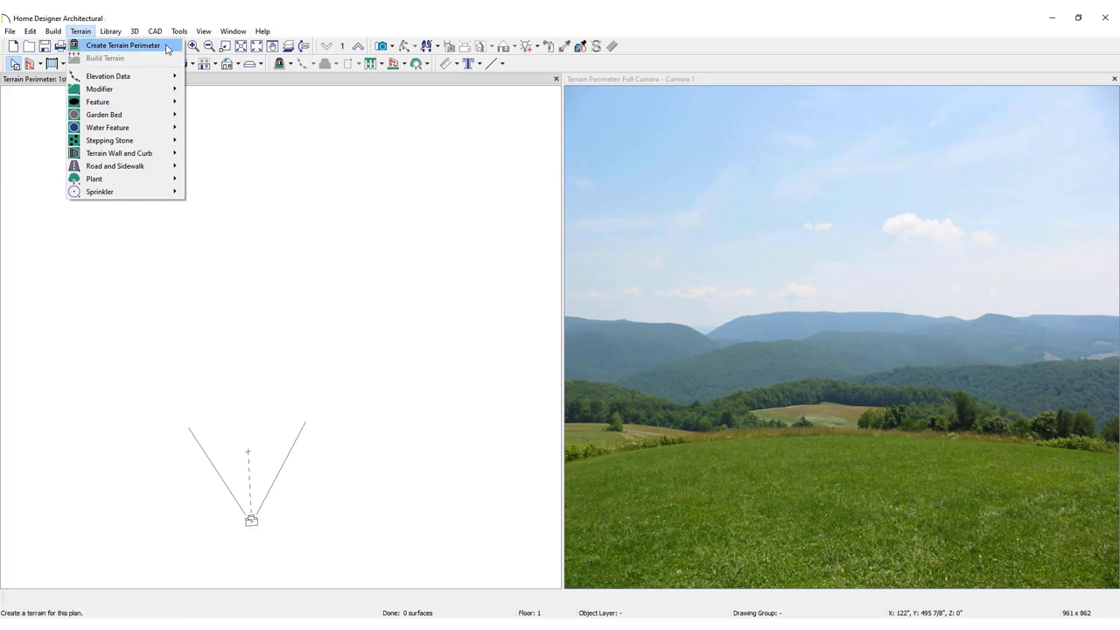
click(123, 44)
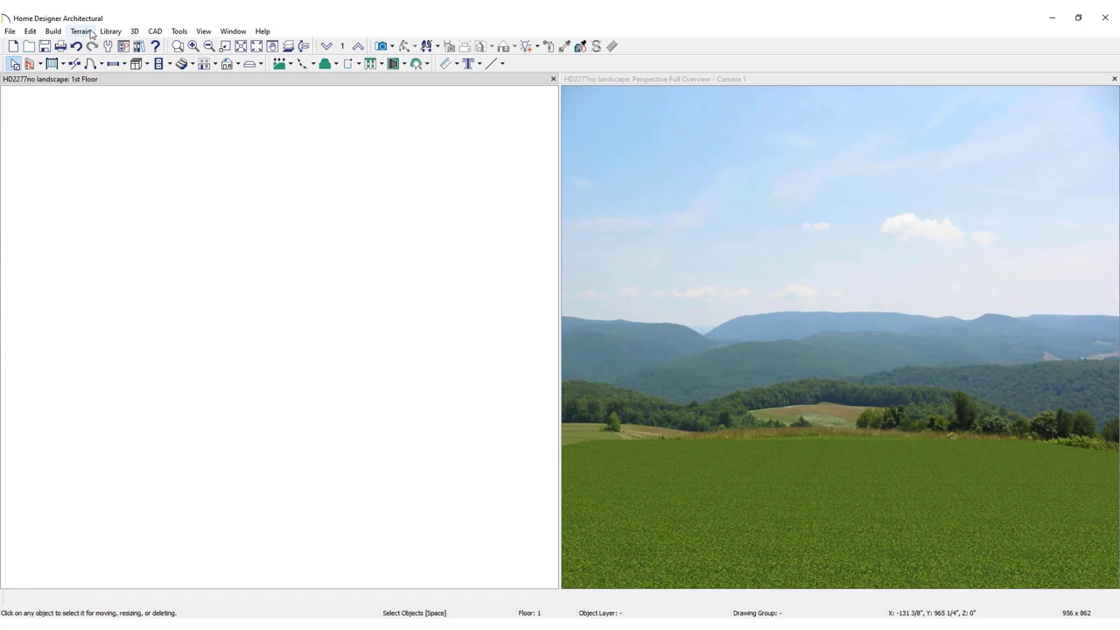
Step: Place a rectangular terrain feature and drag a new point lower on its right edge
click(81, 31)
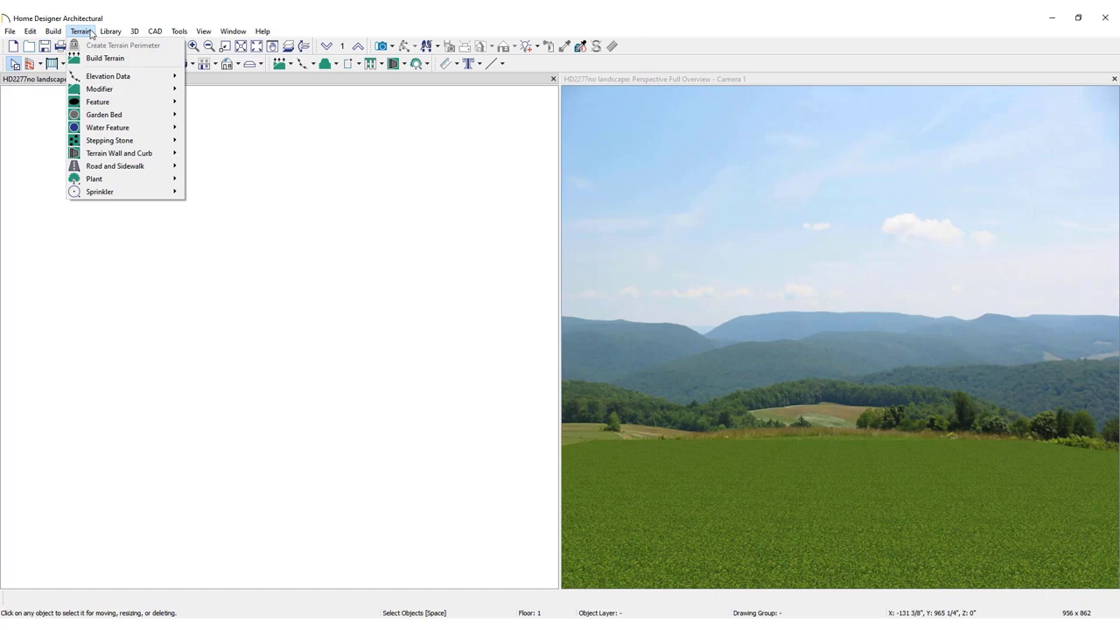
mouse_move(97, 102)
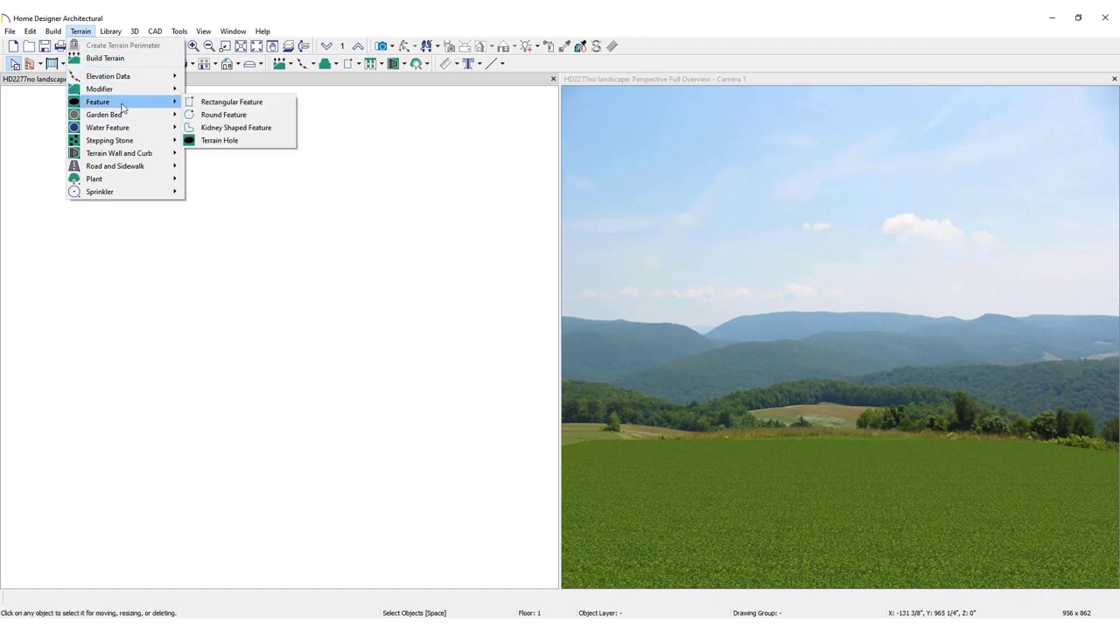
mouse_move(232, 102)
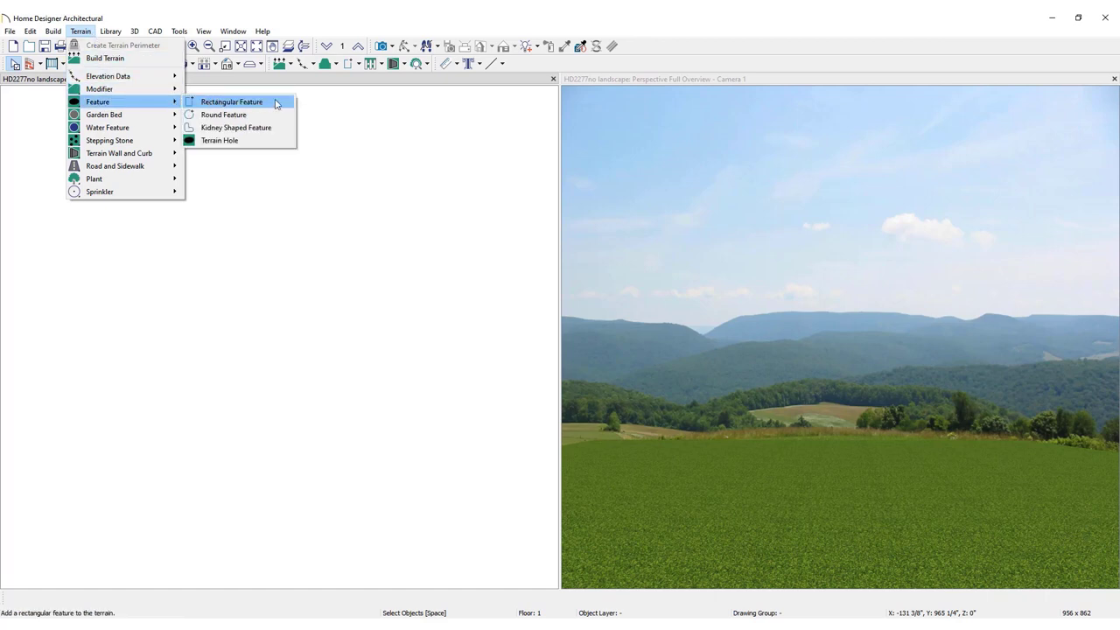
click(231, 101)
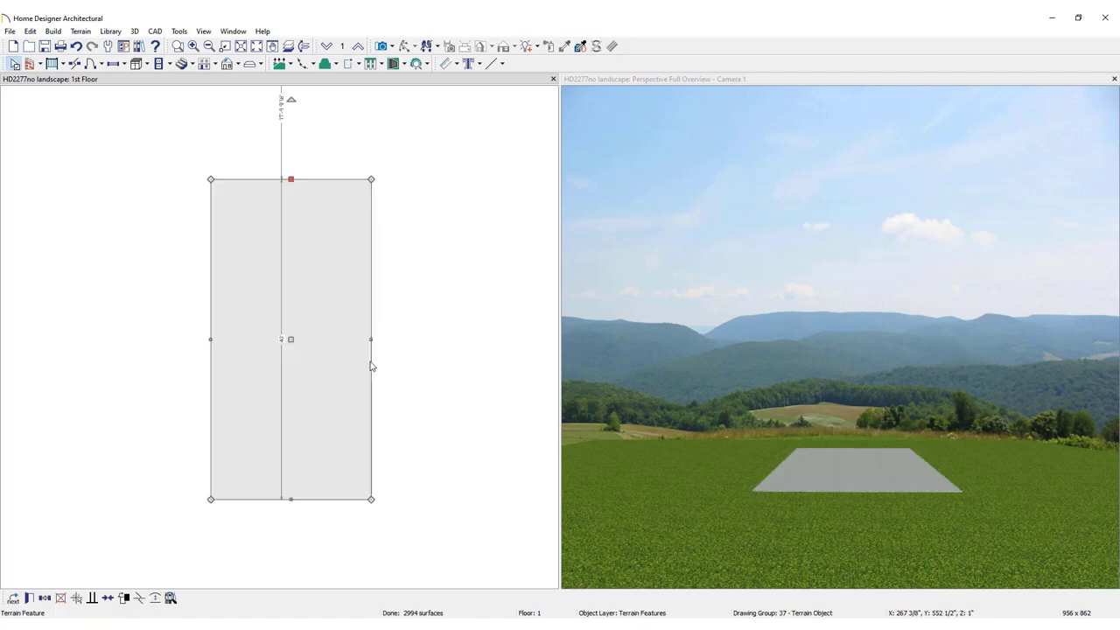
mouse_move(372, 309)
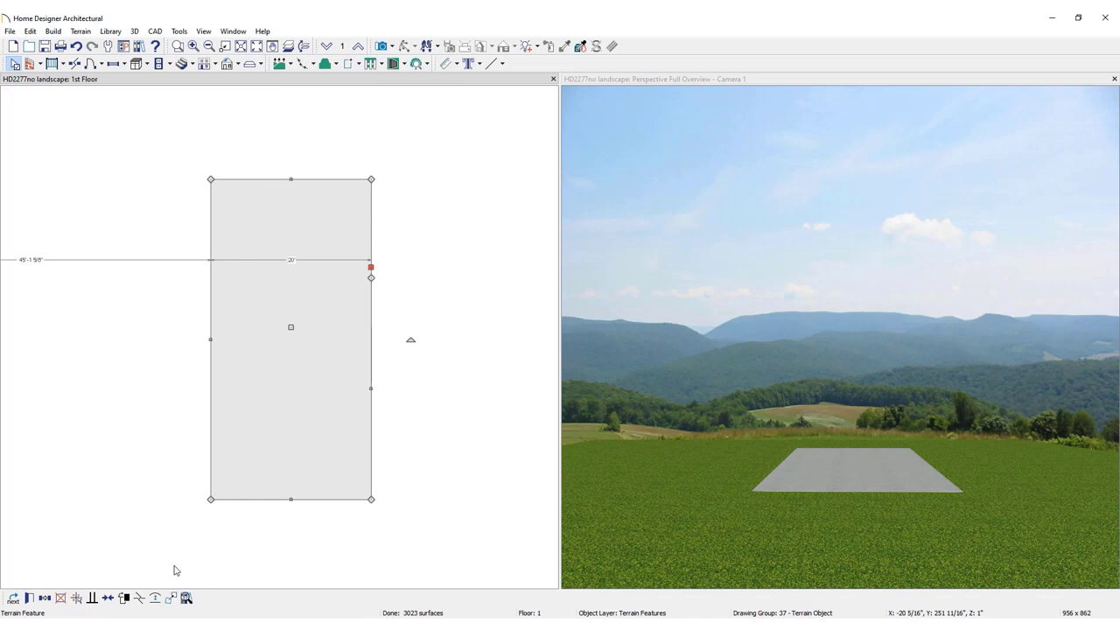
drag(370, 265, 370, 444)
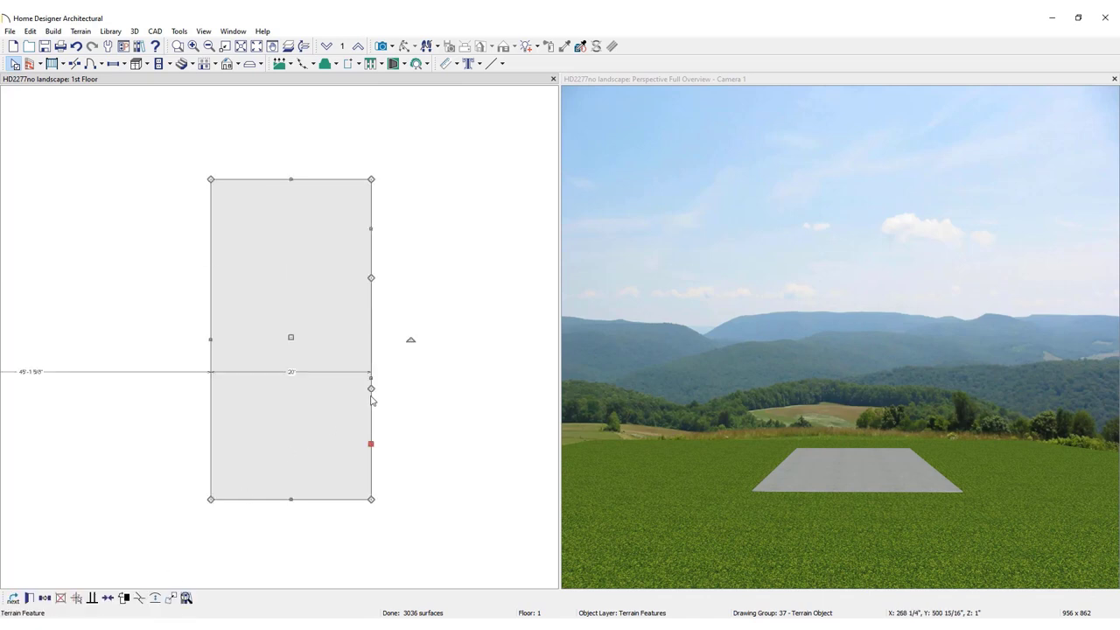
click(196, 332)
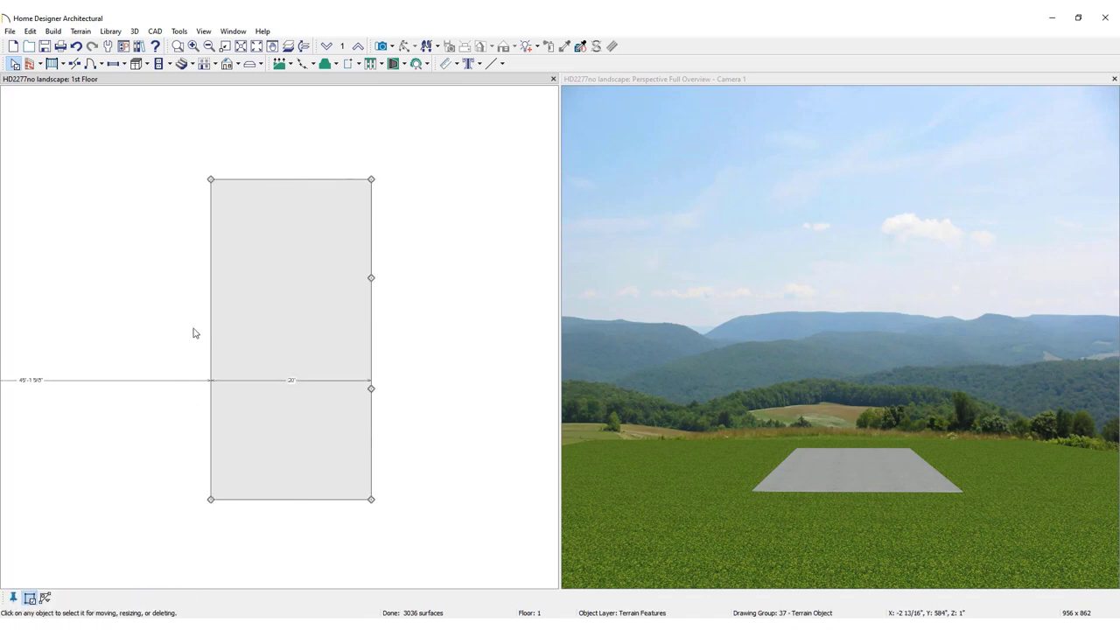
drag(371, 388, 371, 279)
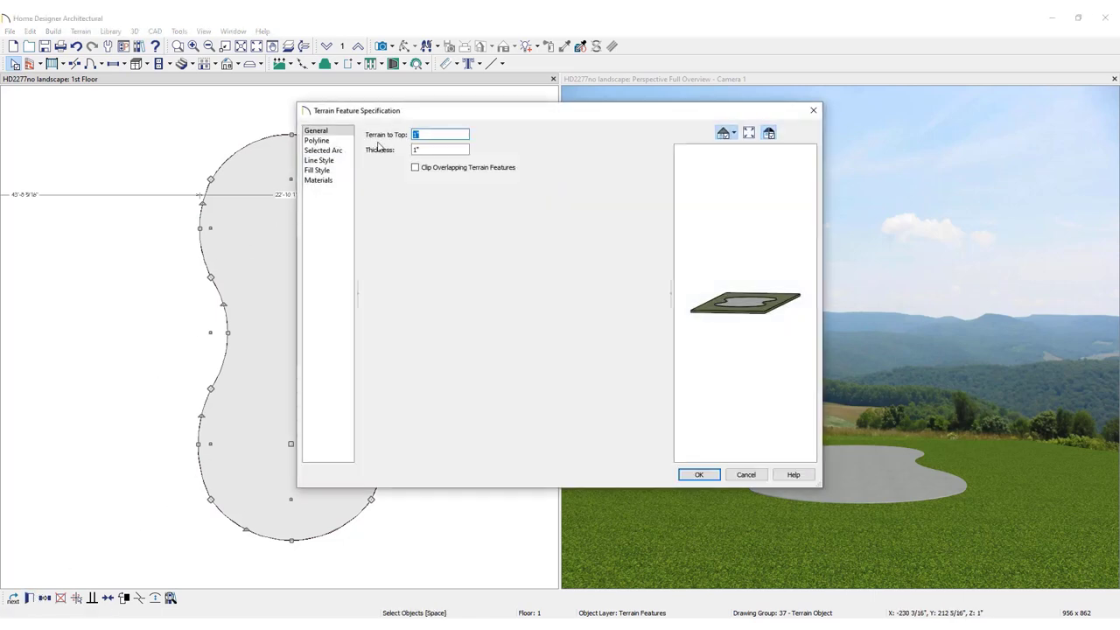
Step: Set the kidney-shaped feature's Terrain to Top to -48" with 4" thickness
text(-48)
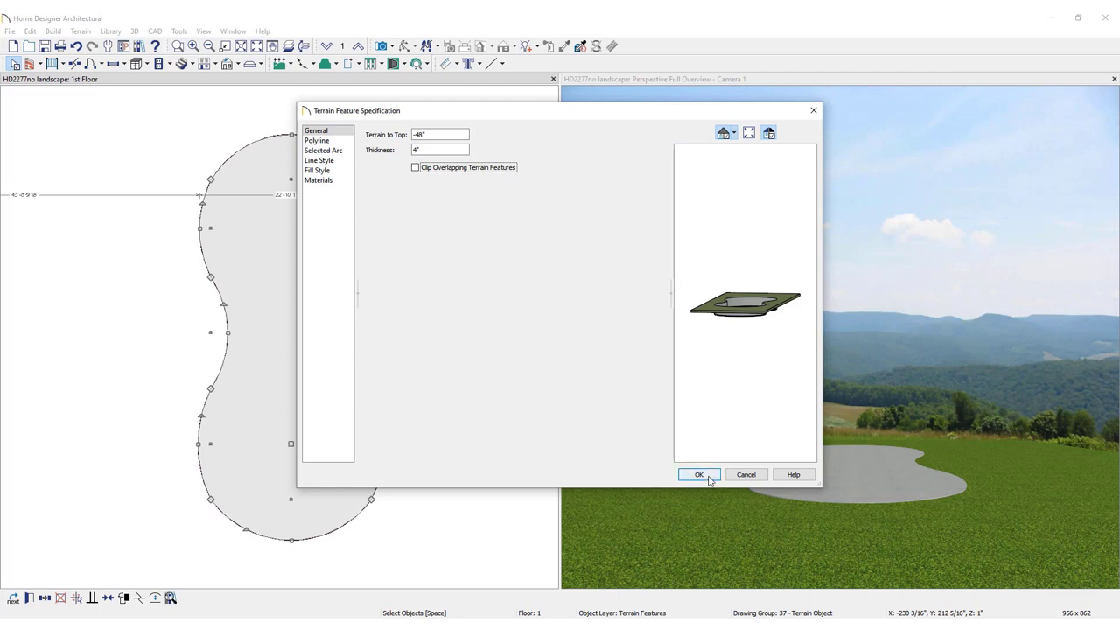
click(698, 474)
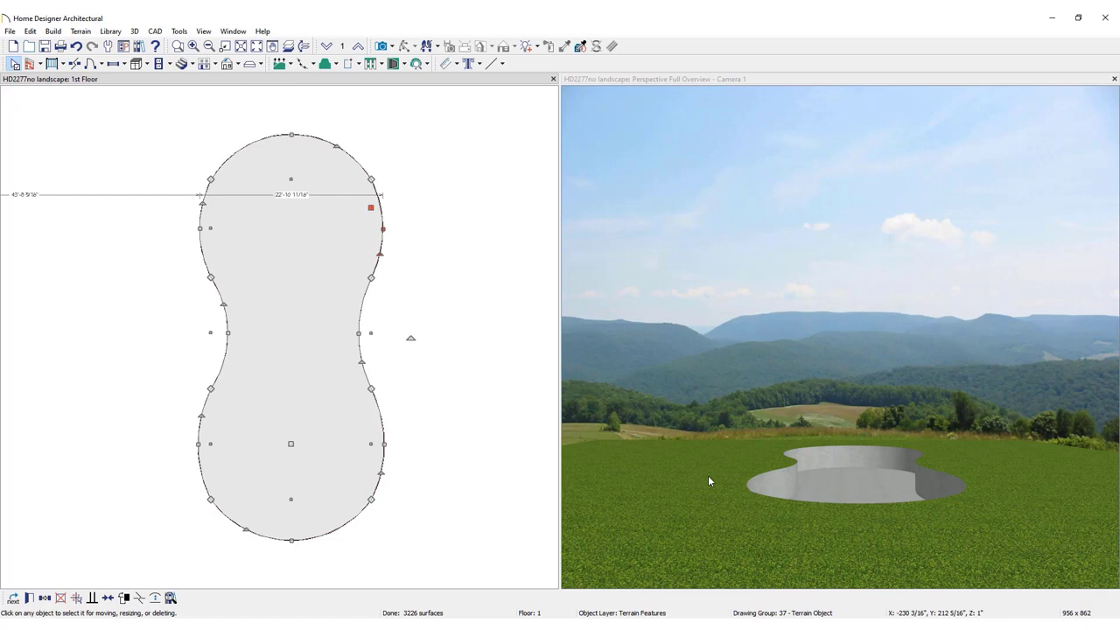
mouse_move(330, 380)
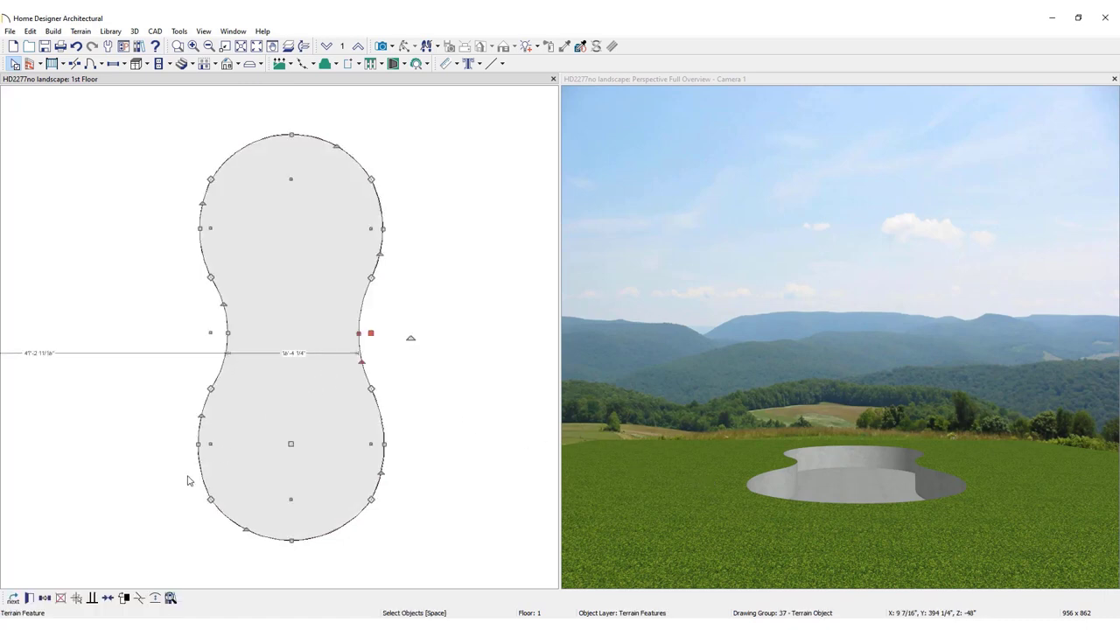
mouse_move(45, 597)
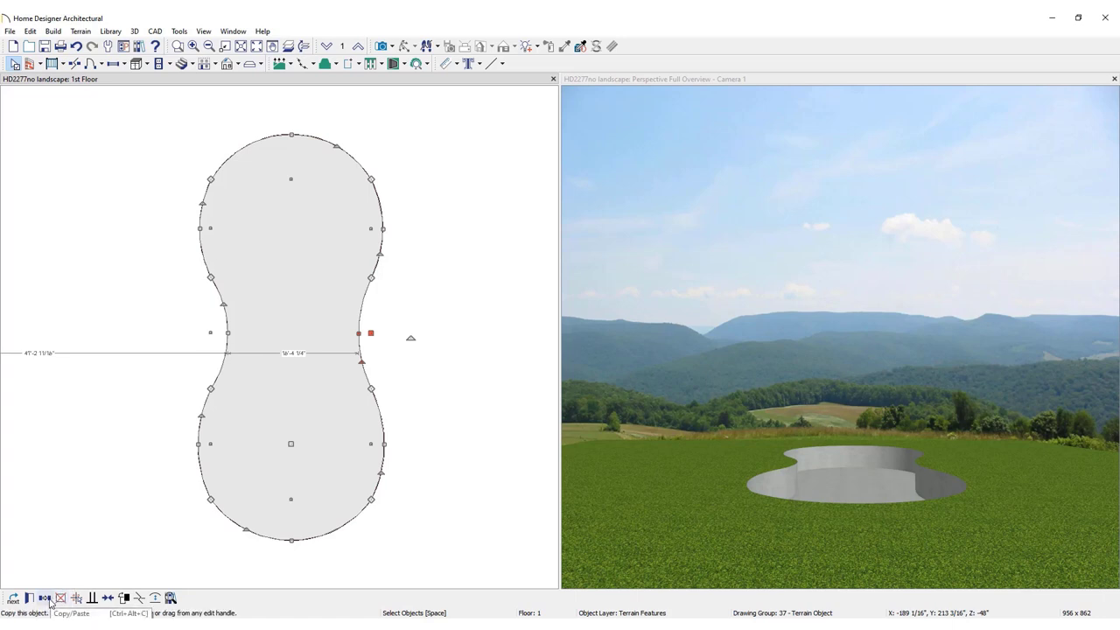
Step: Copy the sunken kidney-shaped feature for Paste Hold Position
click(45, 597)
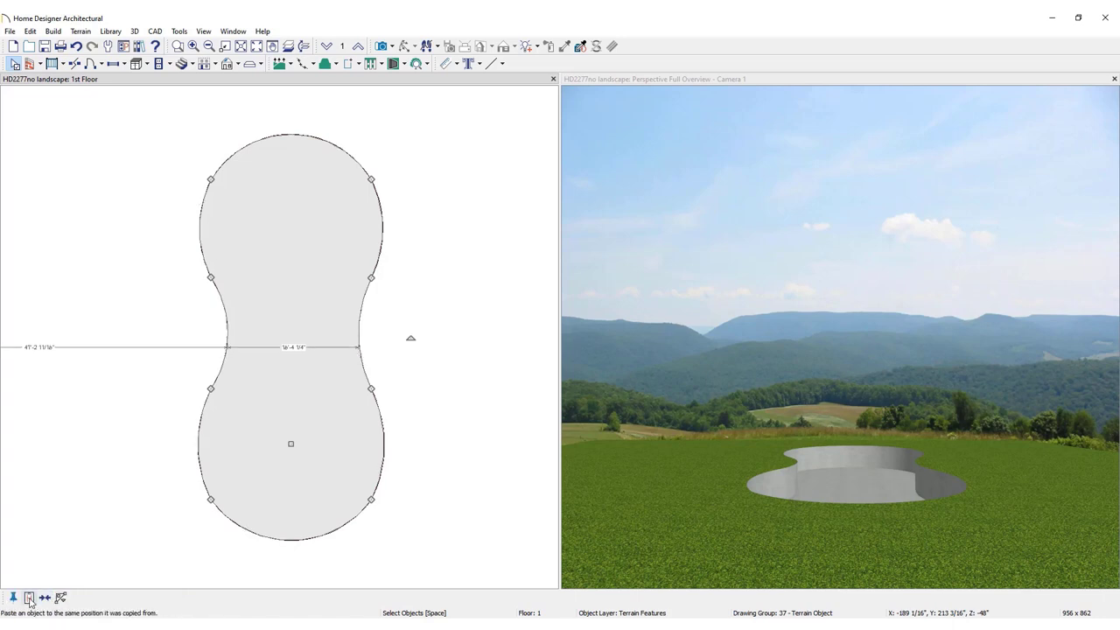
mouse_move(30, 597)
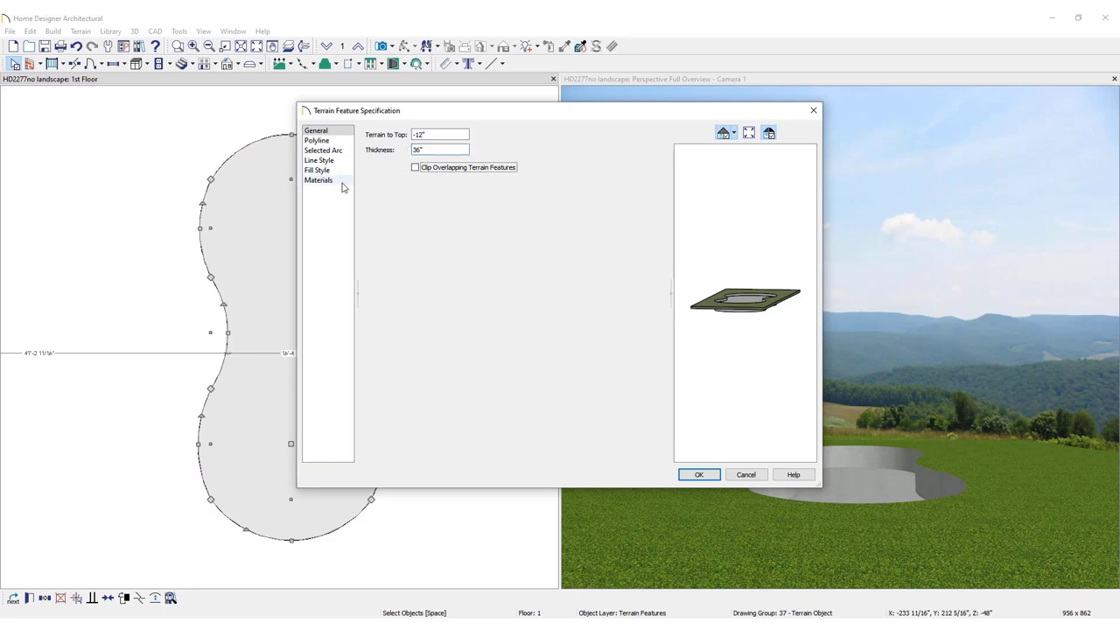
Step: Assign the Water3 material to the kidney-shaped pool feature
click(318, 181)
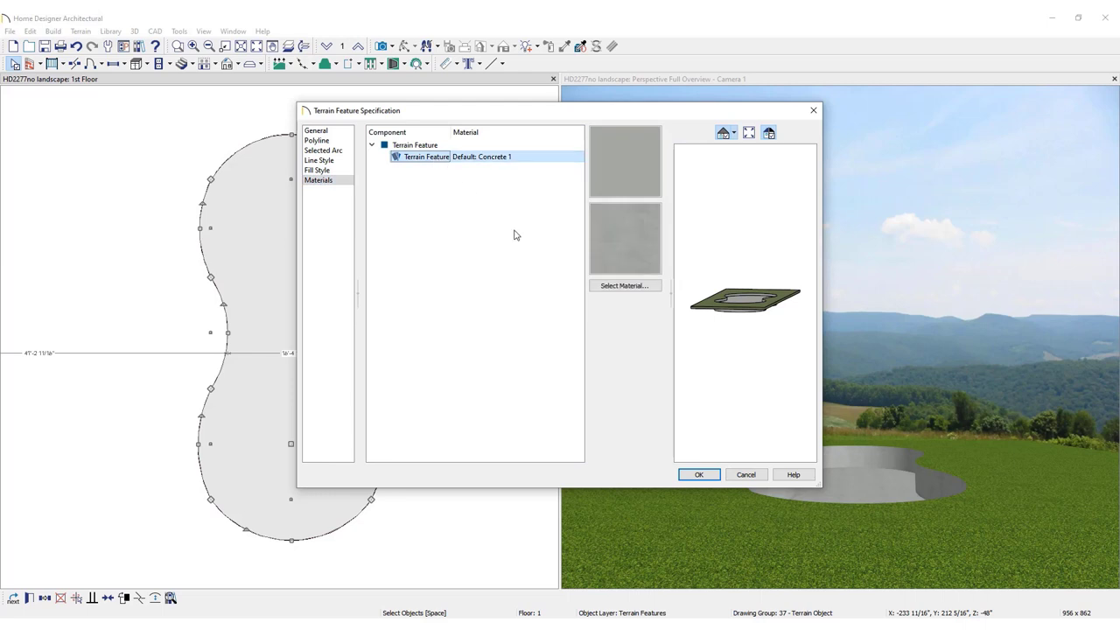
click(623, 285)
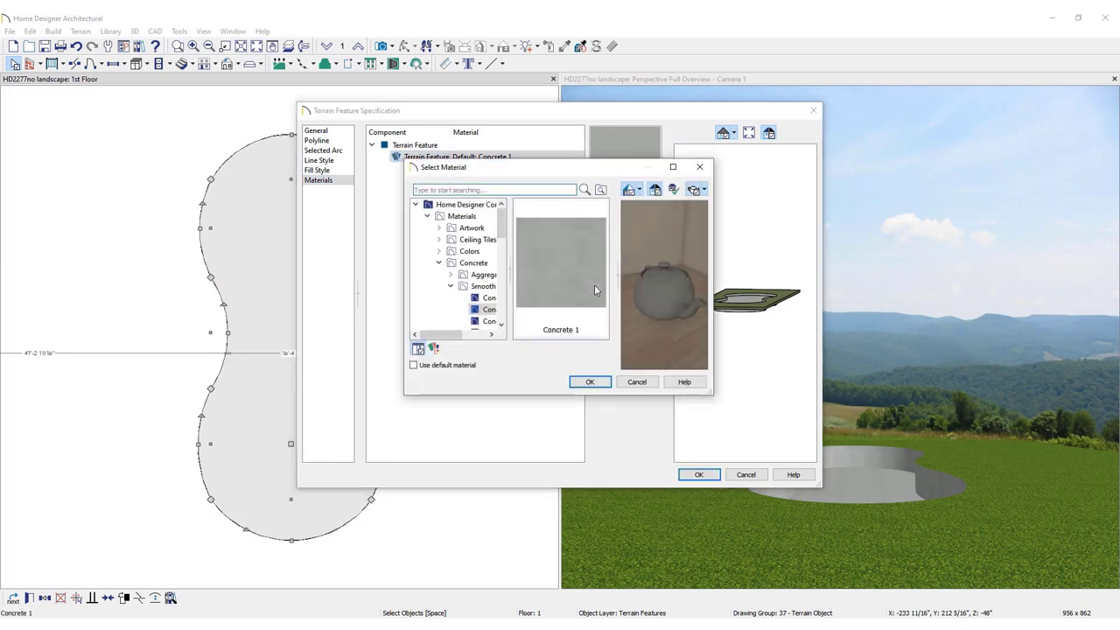
text(water3)
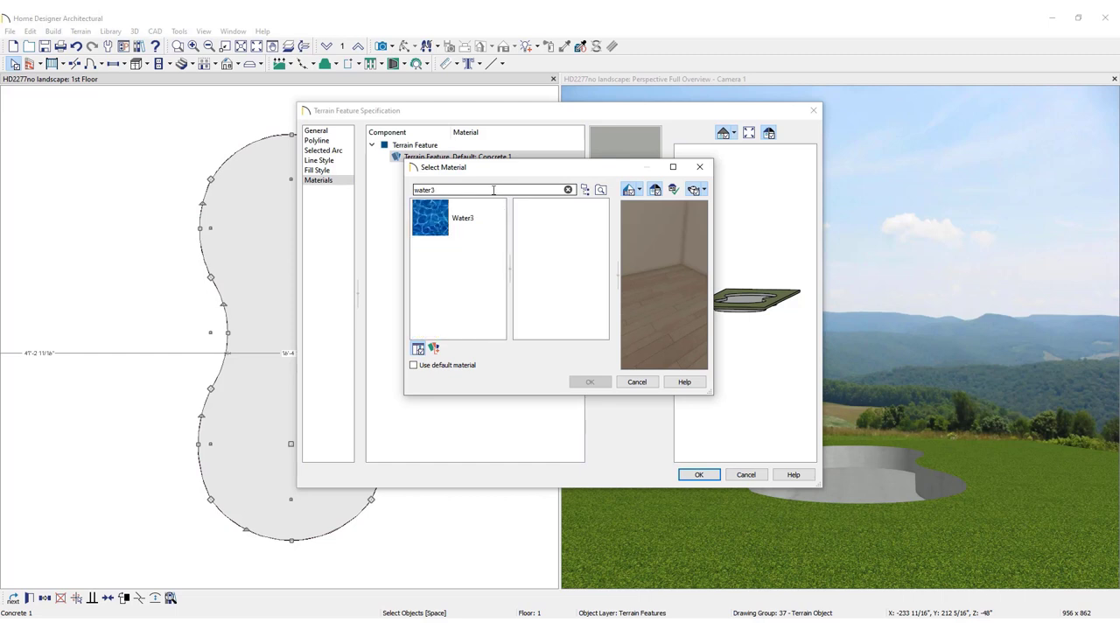
click(456, 216)
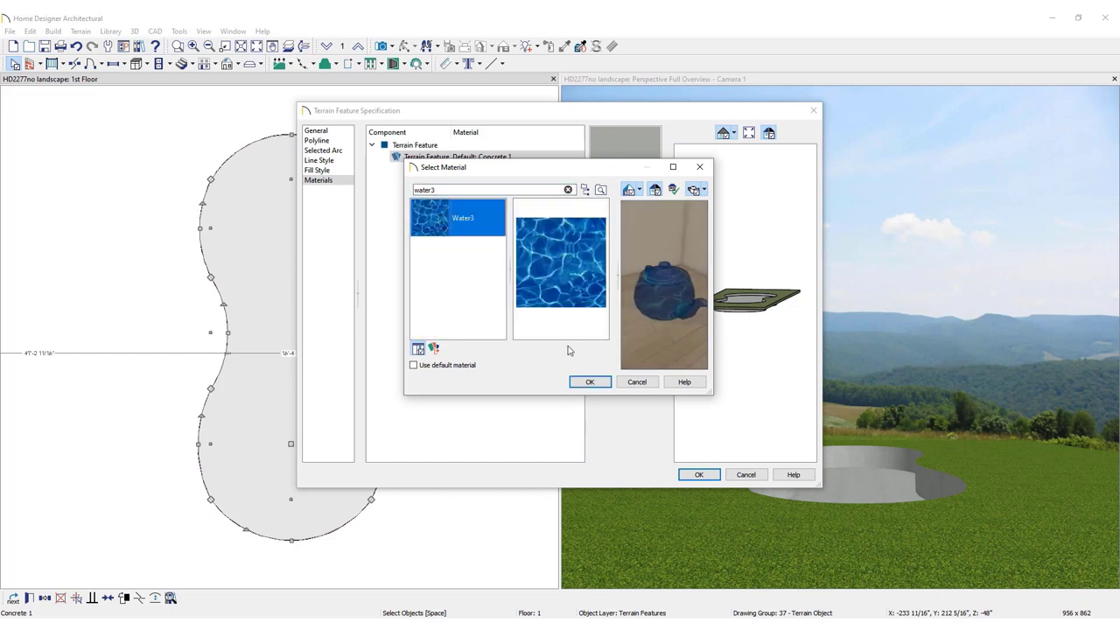
click(588, 382)
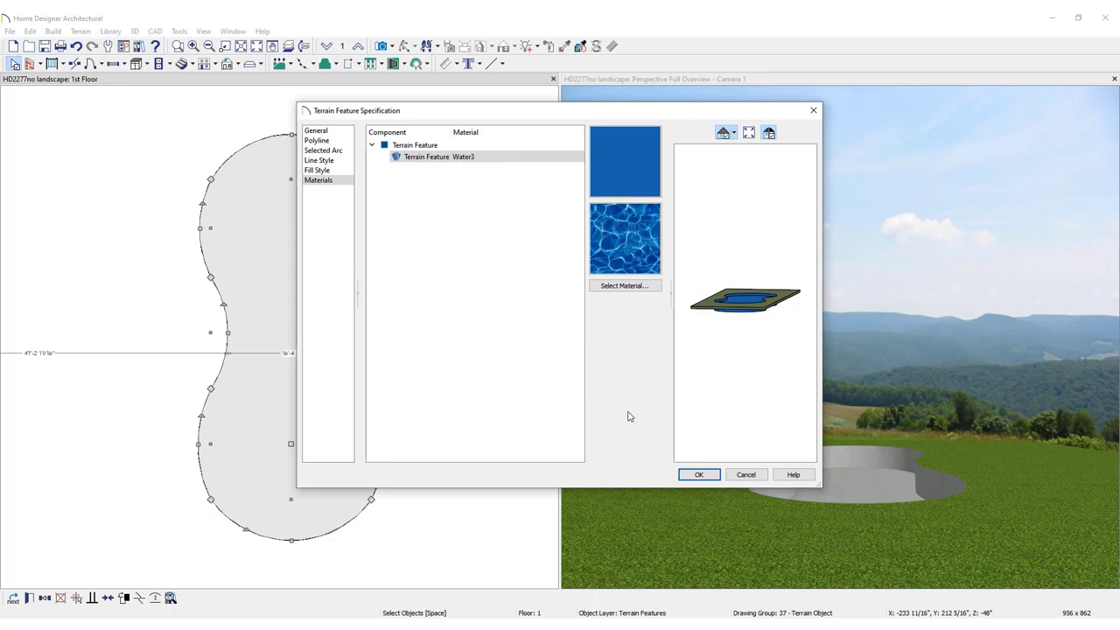
click(698, 474)
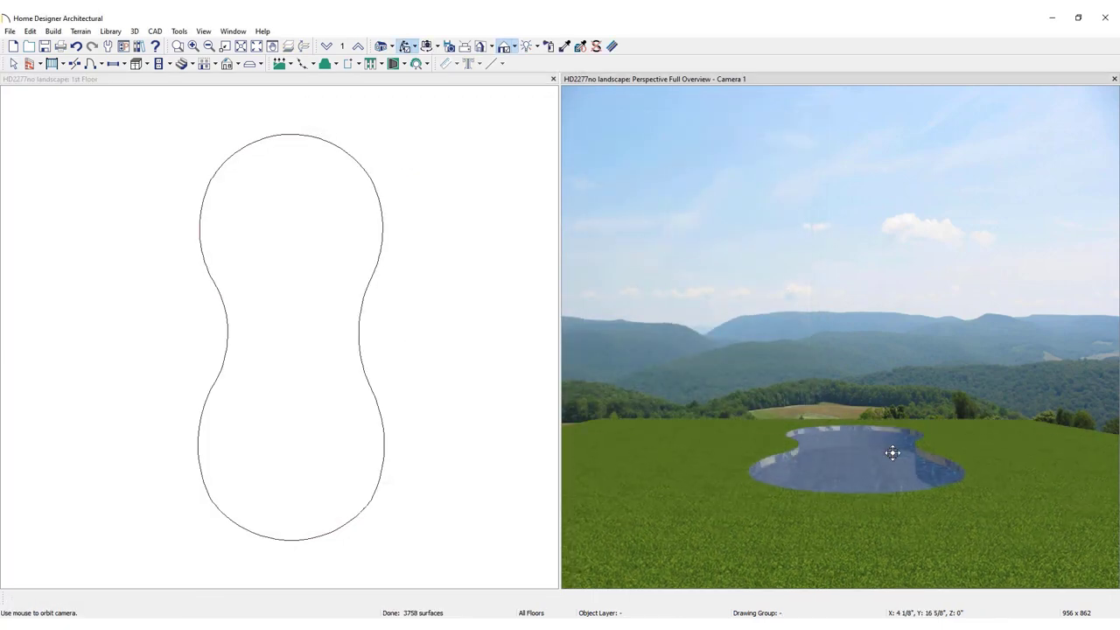
drag(892, 452, 864, 378)
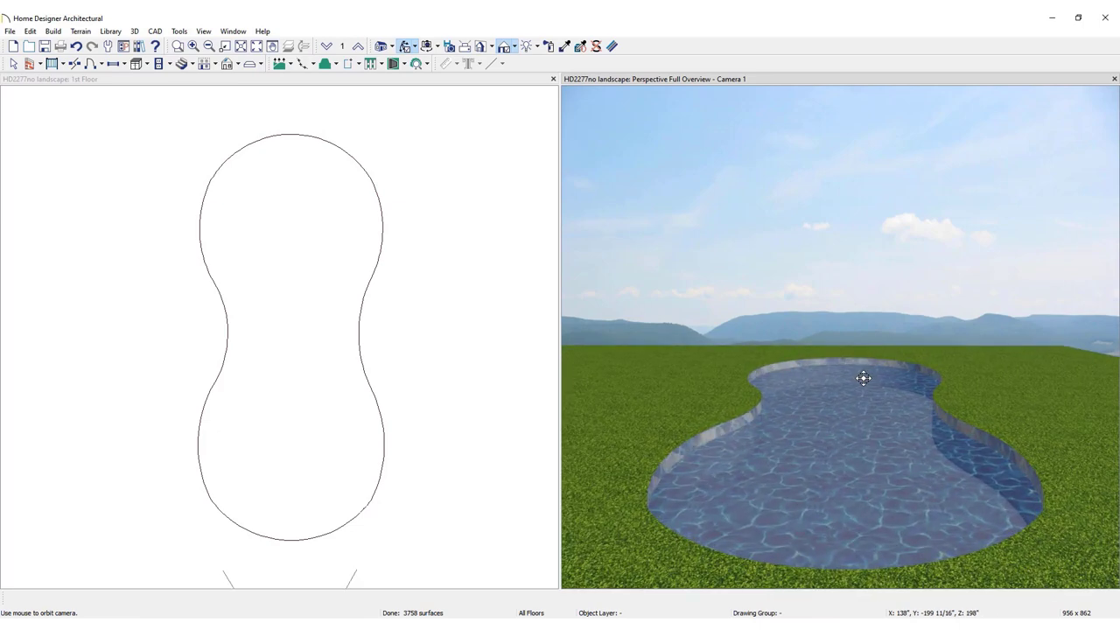
drag(863, 378, 748, 435)
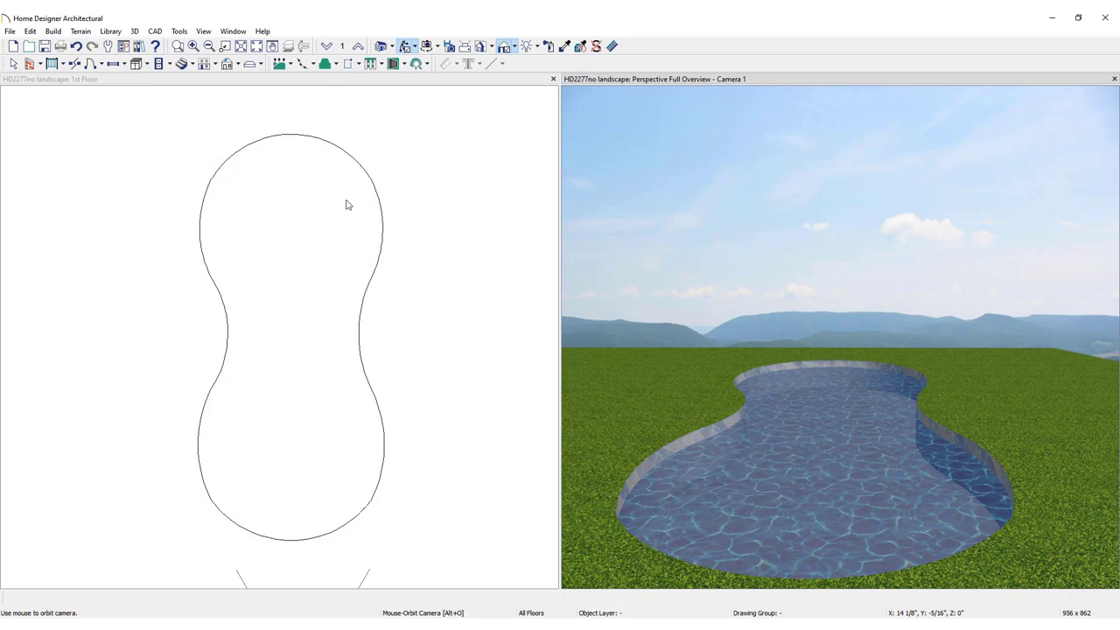
click(80, 30)
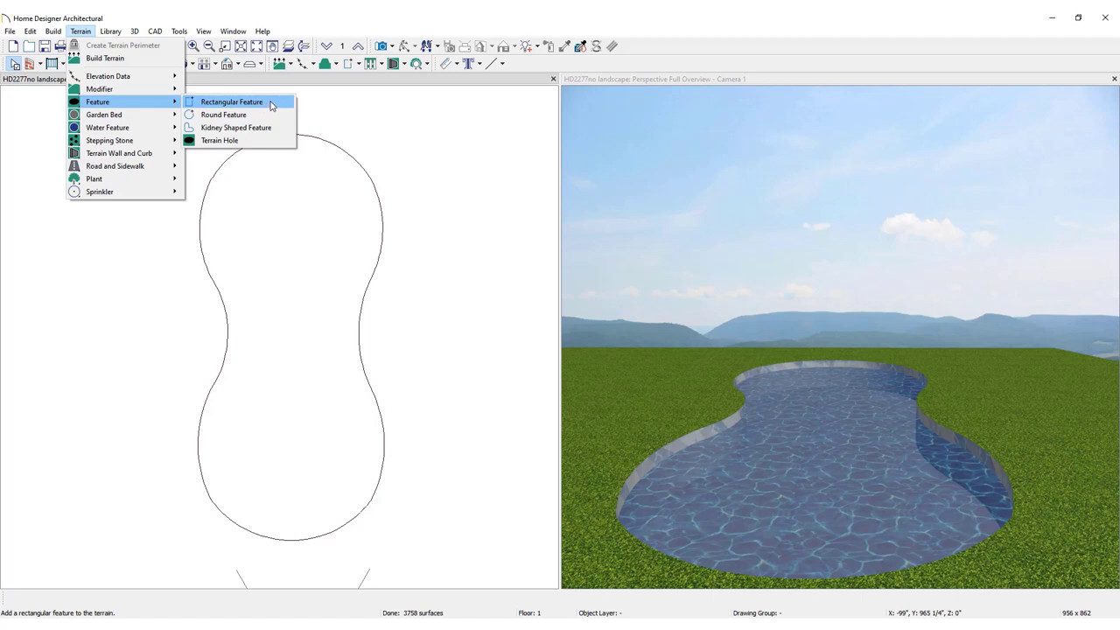
Step: Draw a rectangular deck around the pool, 1" above terrain, 4" thick, clipping overlapping features
click(232, 102)
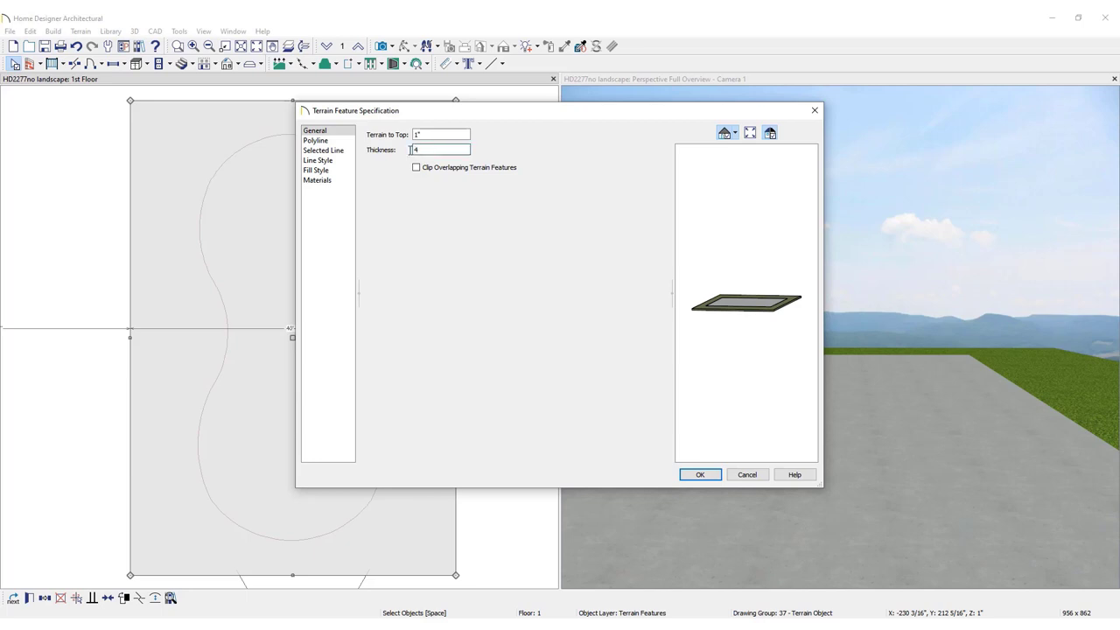
click(416, 167)
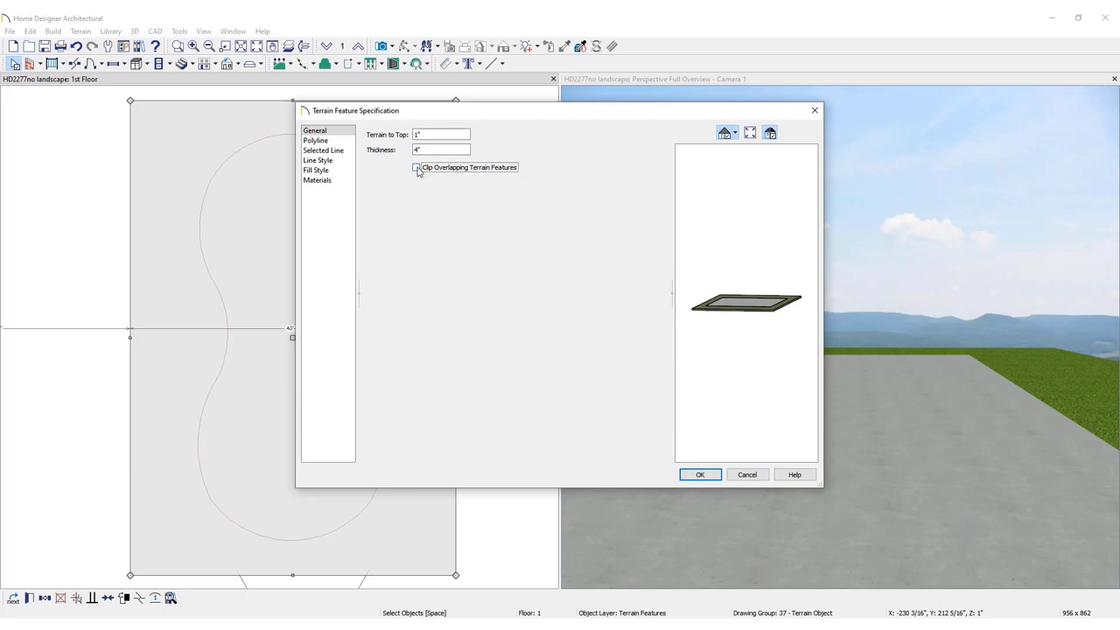
click(416, 167)
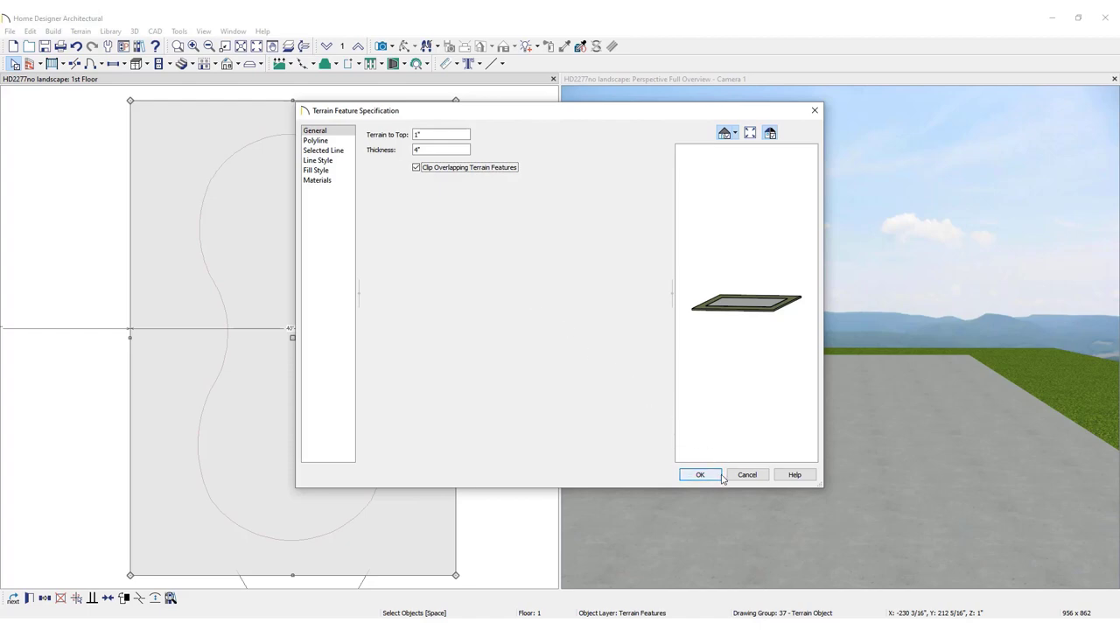
click(700, 474)
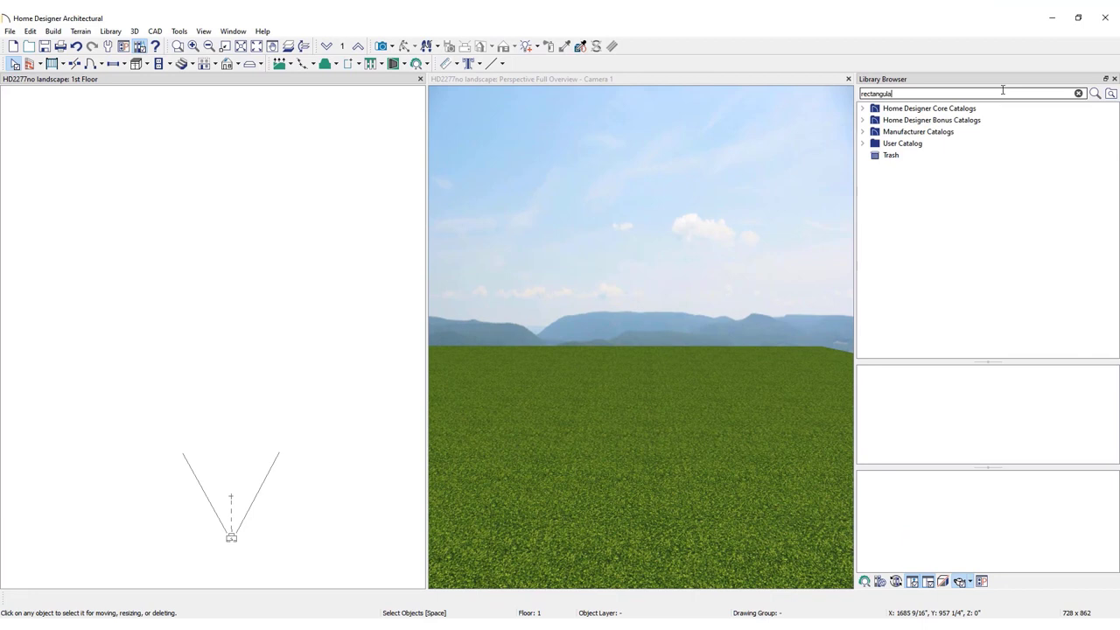
Step: Search the library for 'rectangular pool' and select the first Rectangular Pool
text(pool)
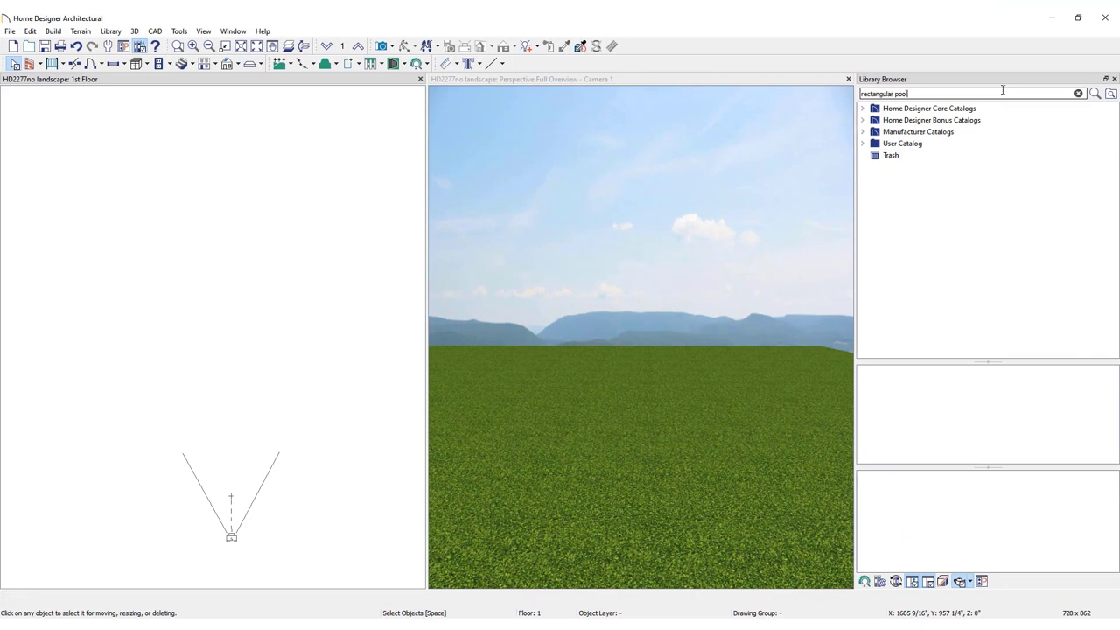
click(1095, 93)
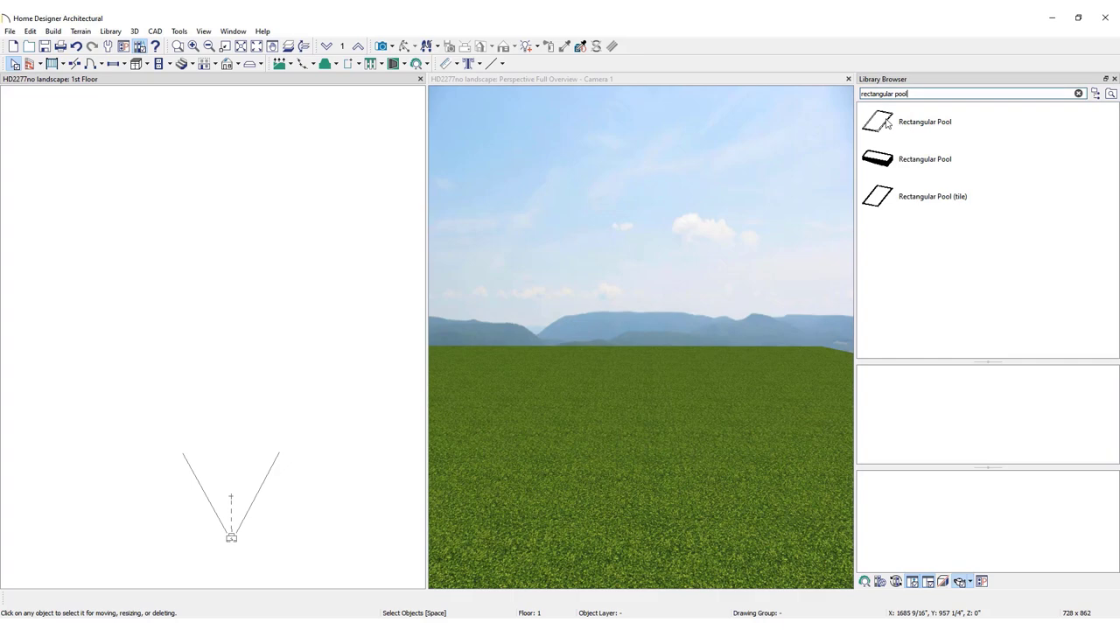
click(924, 122)
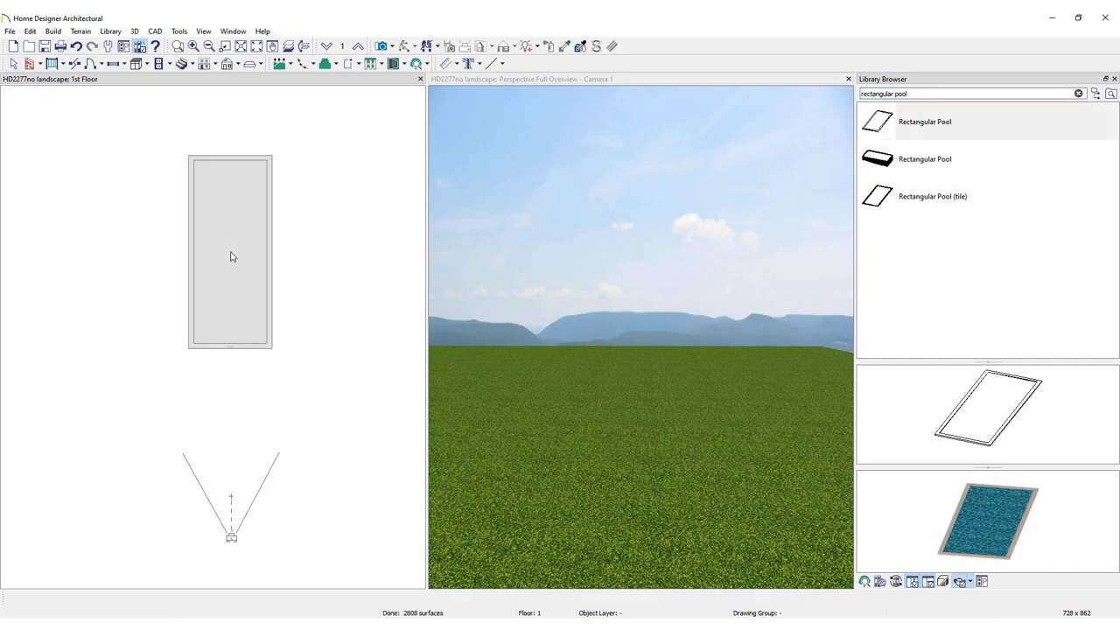